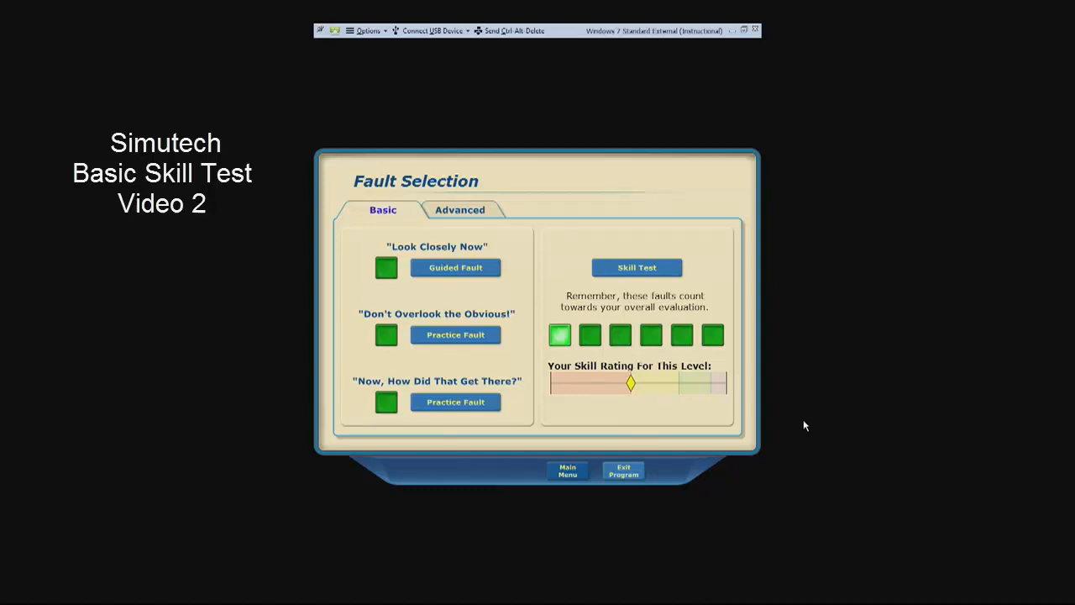
pyautogui.moveTo(559, 415)
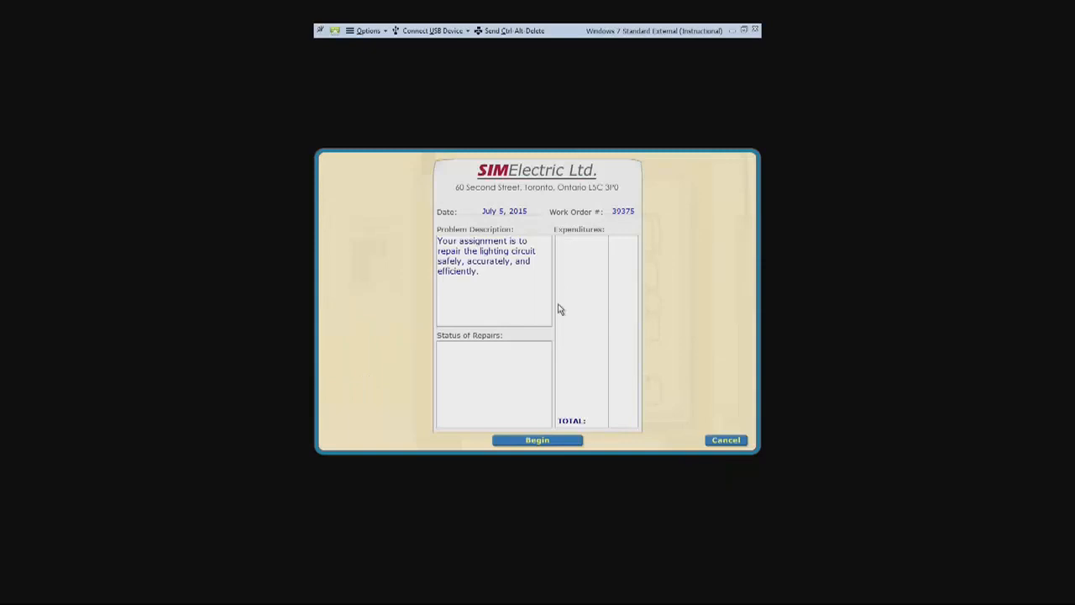
pyautogui.moveTo(475, 377)
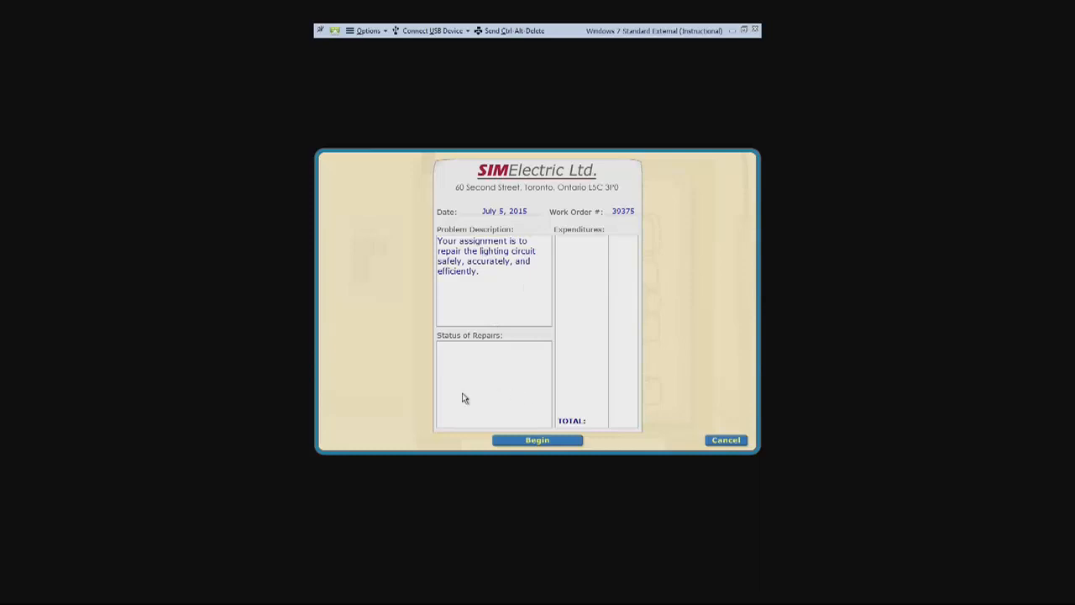
pyautogui.moveTo(470, 370)
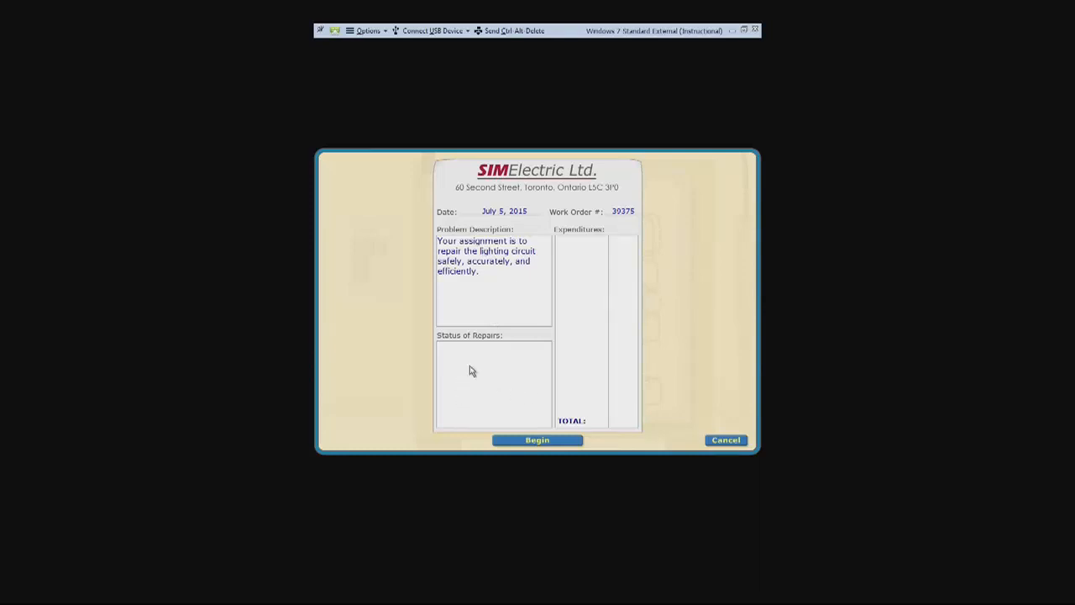
pyautogui.moveTo(529, 362)
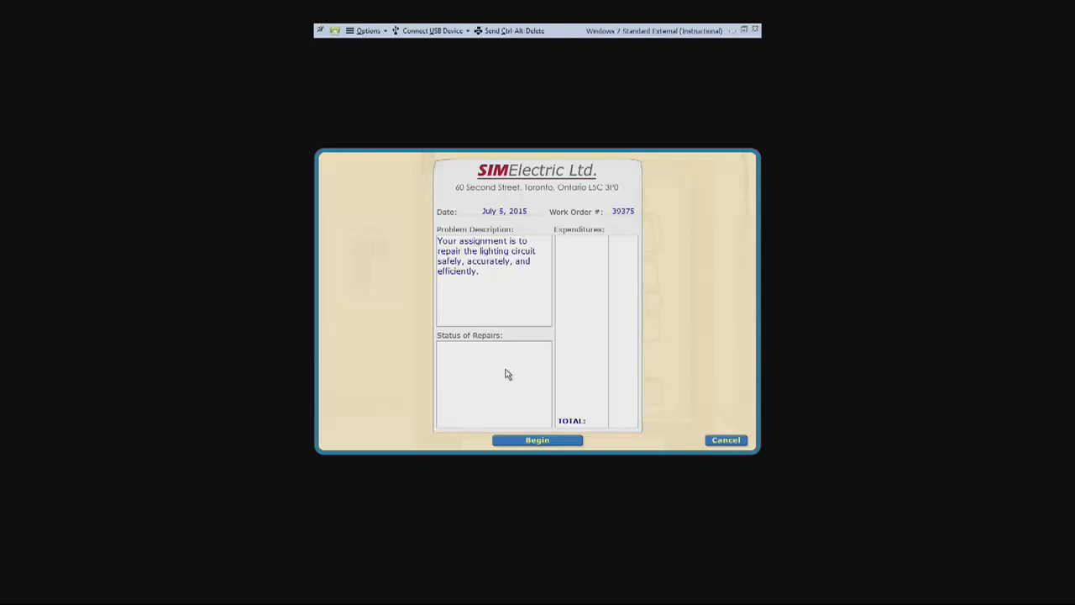
pyautogui.moveTo(494, 305)
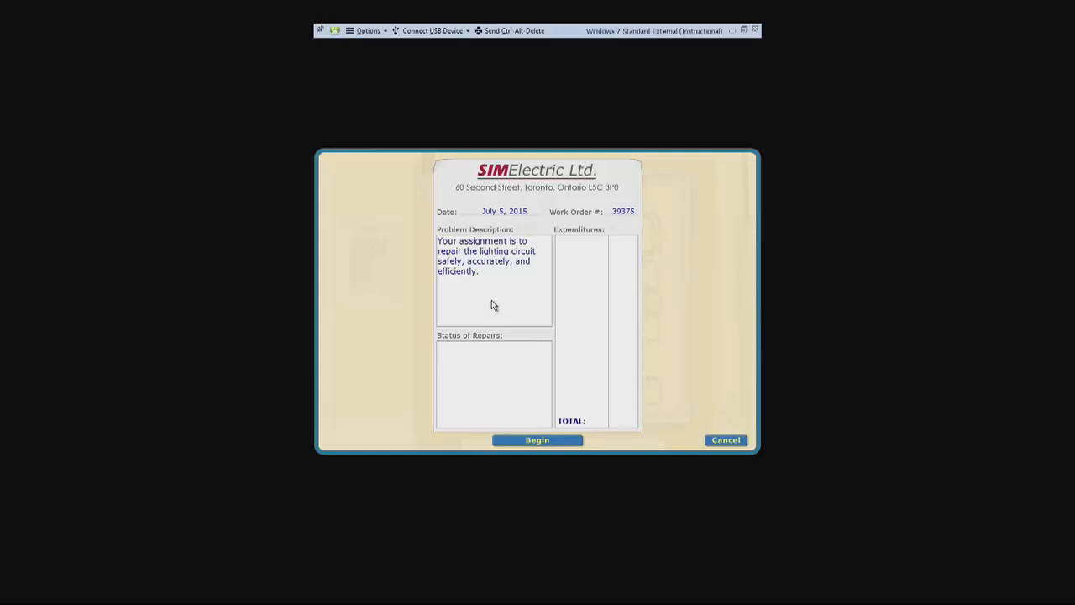
pyautogui.moveTo(554, 339)
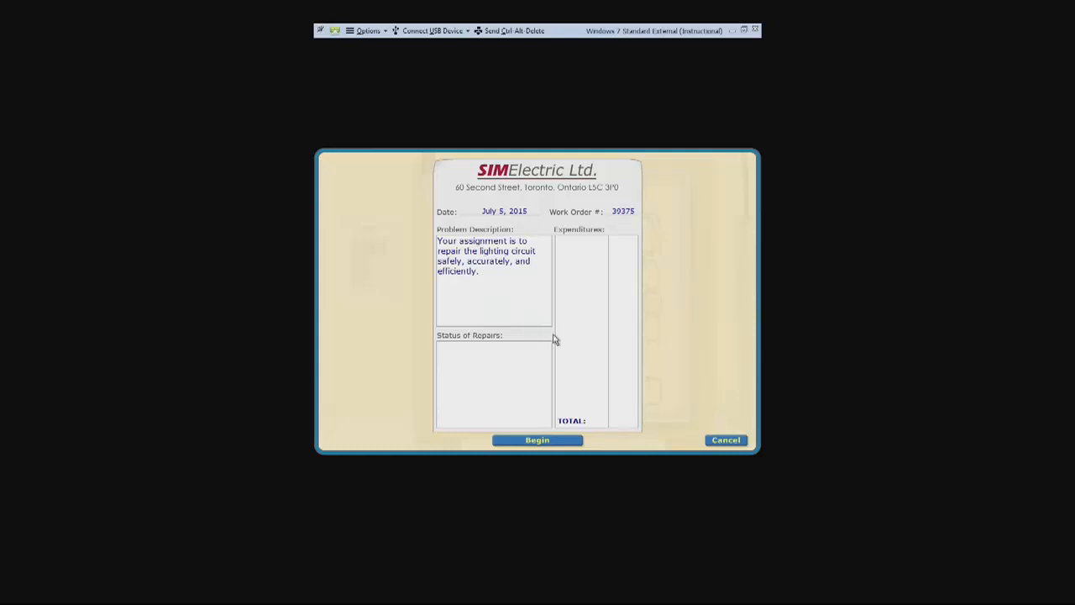
# Start the repair work order to load the lighting circuit panel with pushbuttons and two lamps.
pyautogui.click(536, 439)
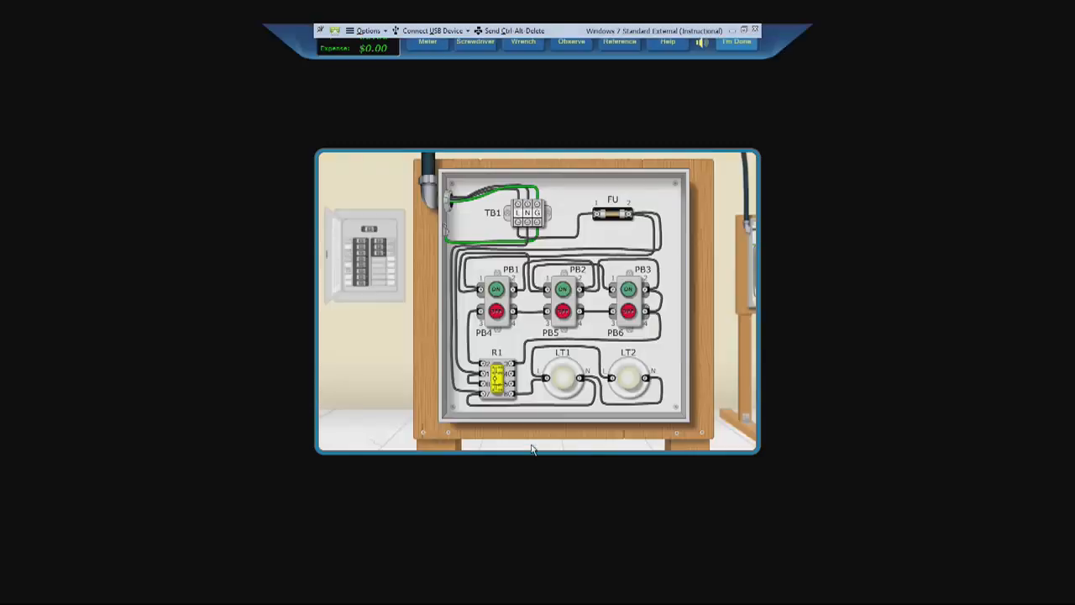
pyautogui.moveTo(516, 158)
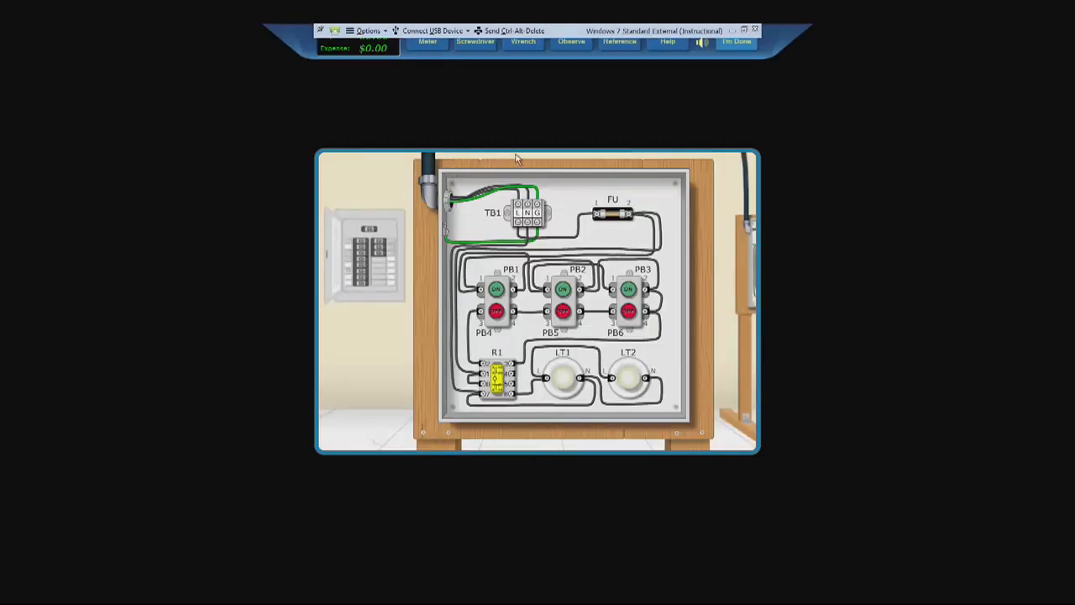
pyautogui.moveTo(690, 376)
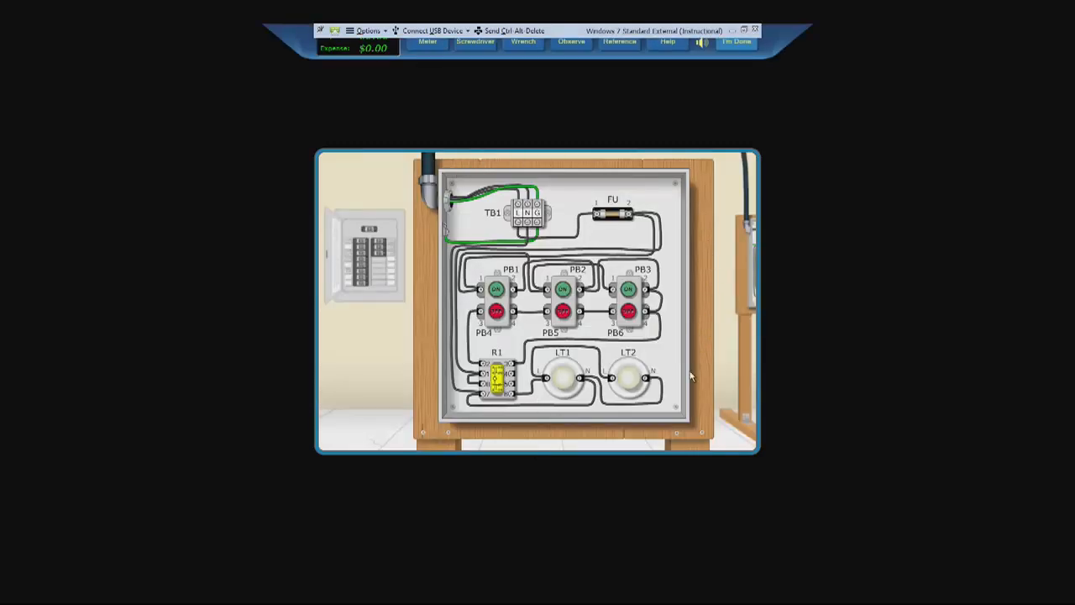
pyautogui.moveTo(424, 406)
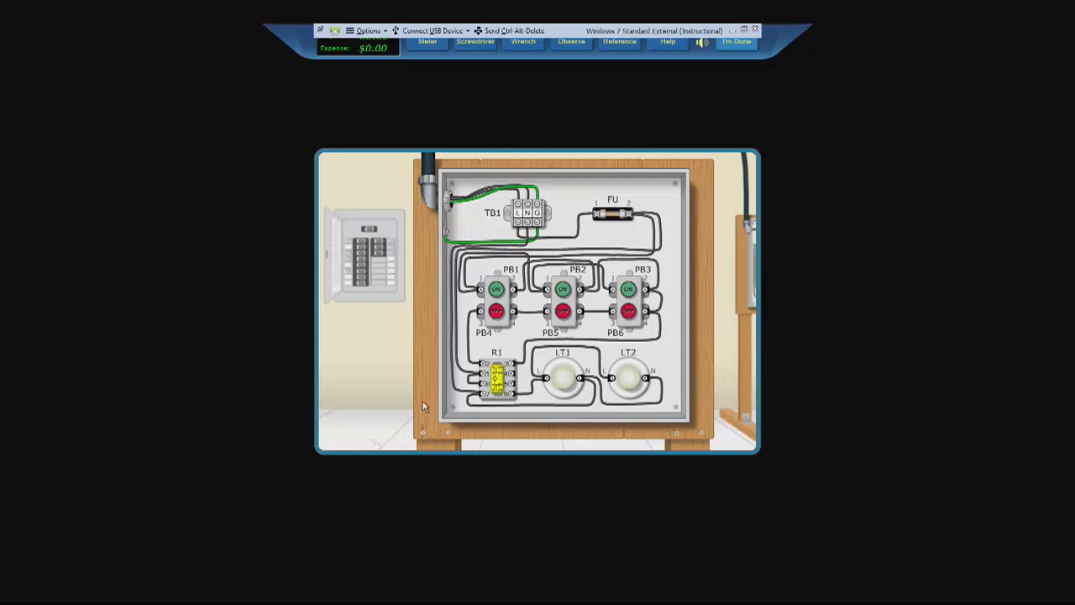
pyautogui.moveTo(479, 262)
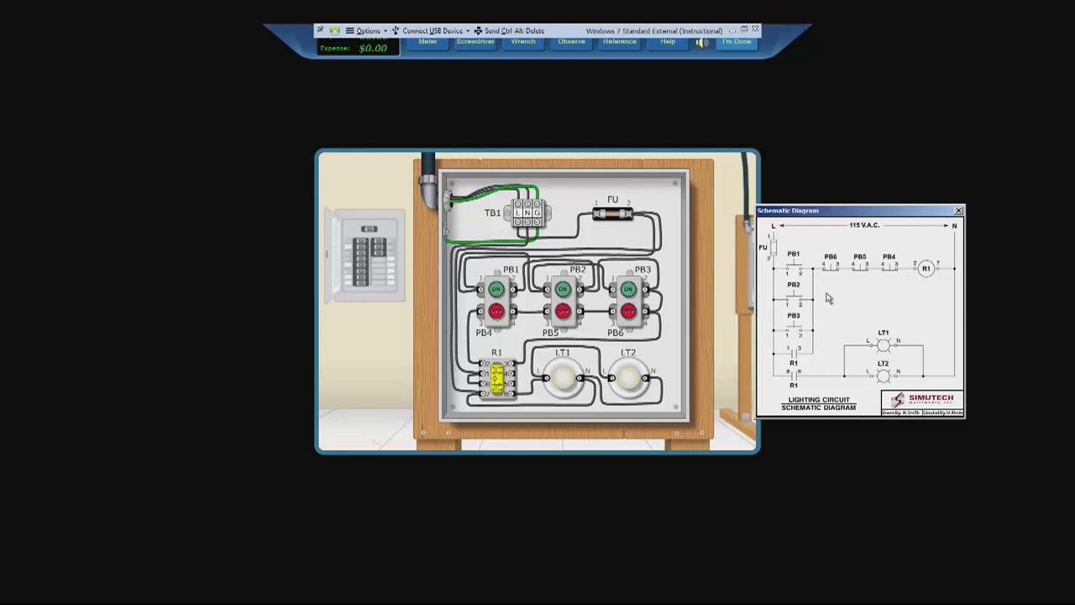
pyautogui.moveTo(855, 303)
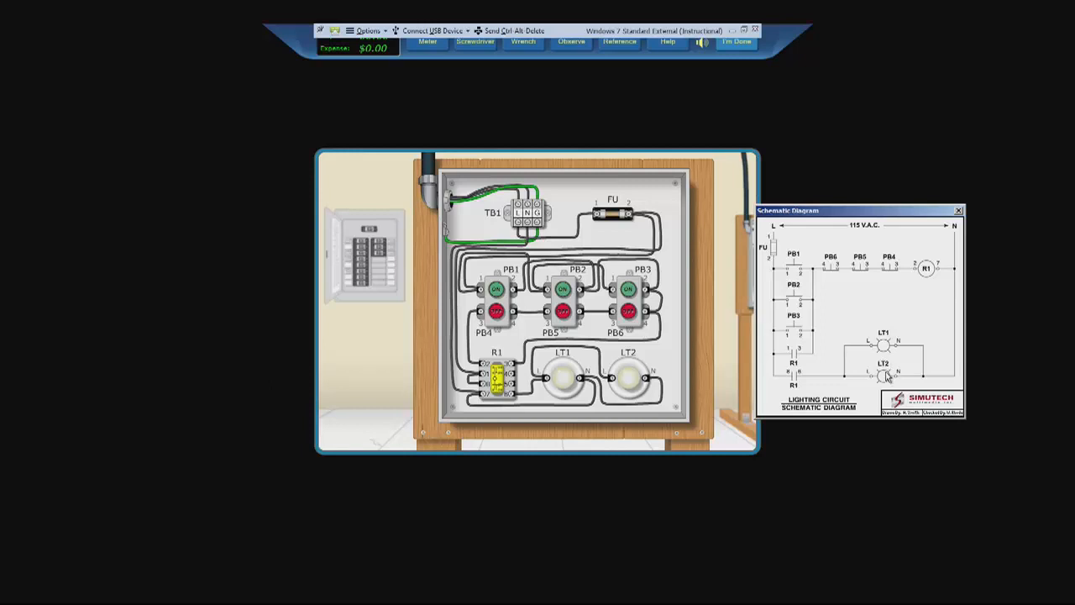
pyautogui.moveTo(596, 344)
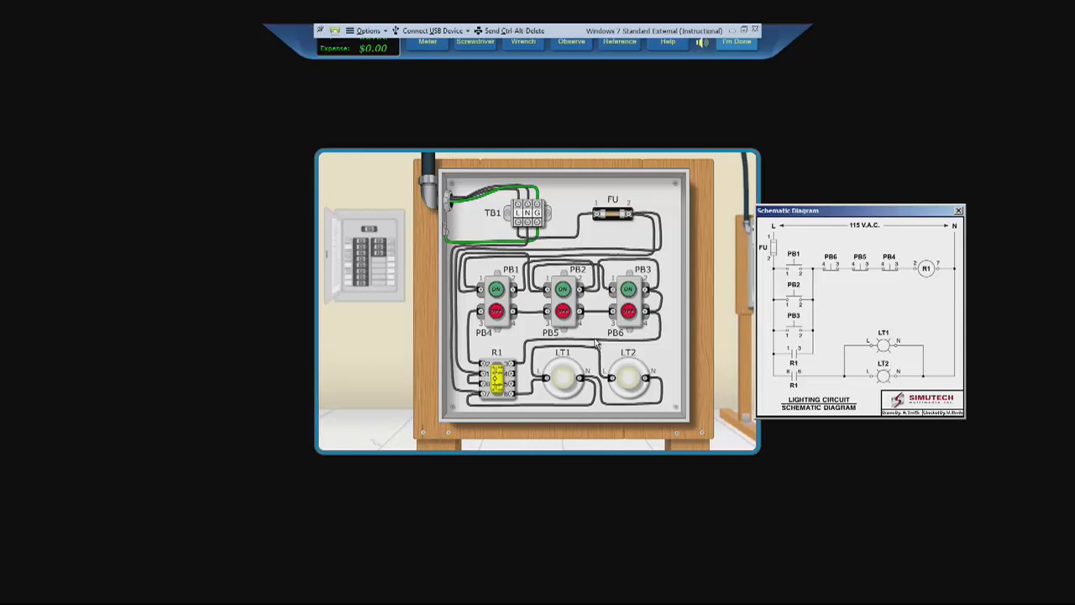
pyautogui.moveTo(424, 126)
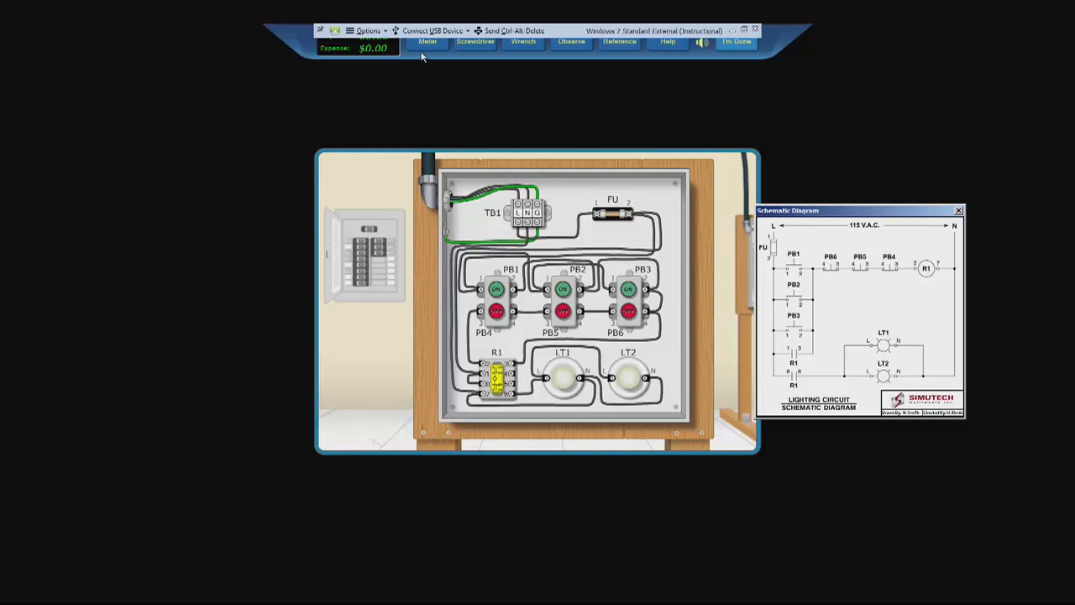
# Bring out the digital multimeter and place it left of the lighting circuit panel.
pyautogui.click(427, 41)
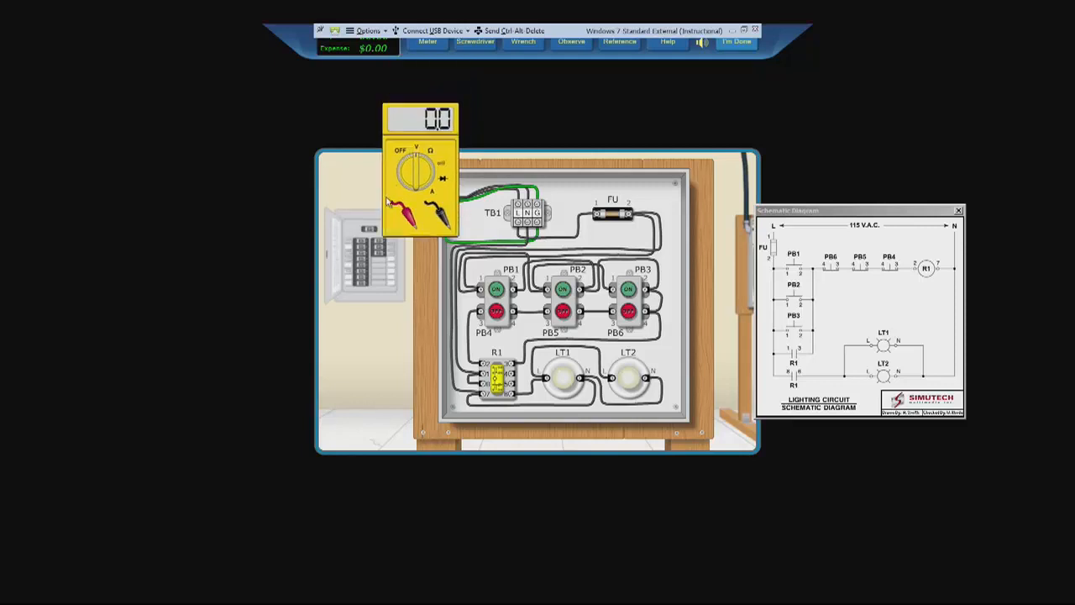
pyautogui.moveTo(420, 168); pyautogui.dragTo(399, 277)
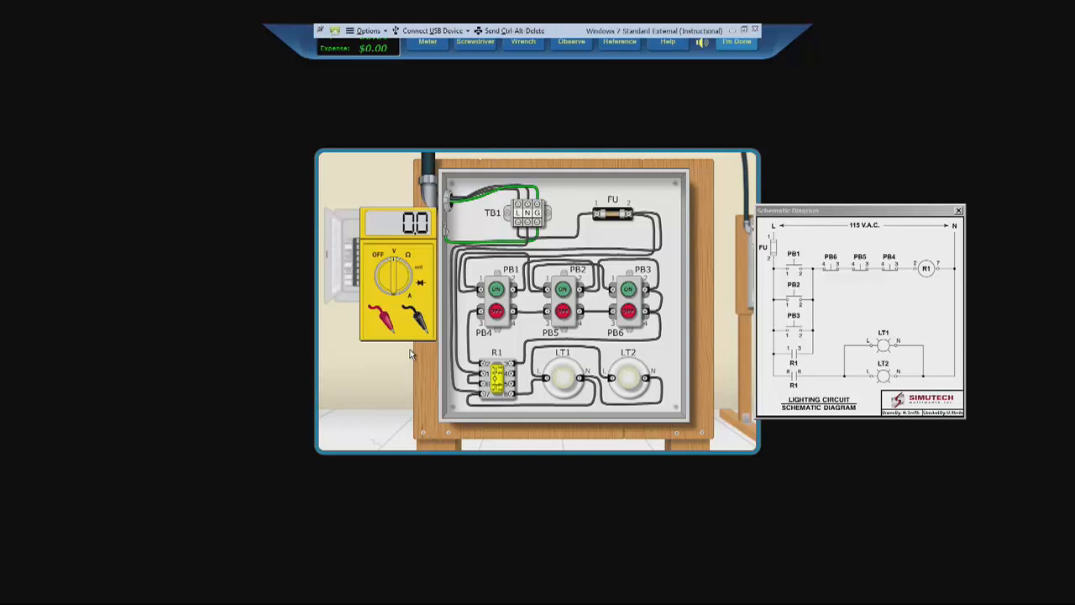
pyautogui.moveTo(529, 230)
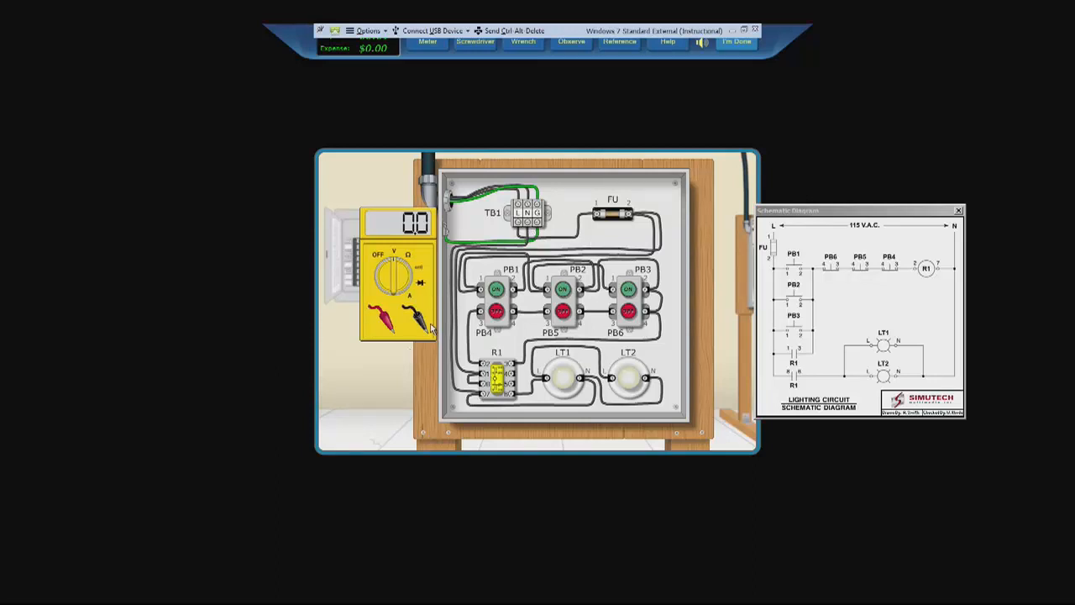
pyautogui.moveTo(424, 328)
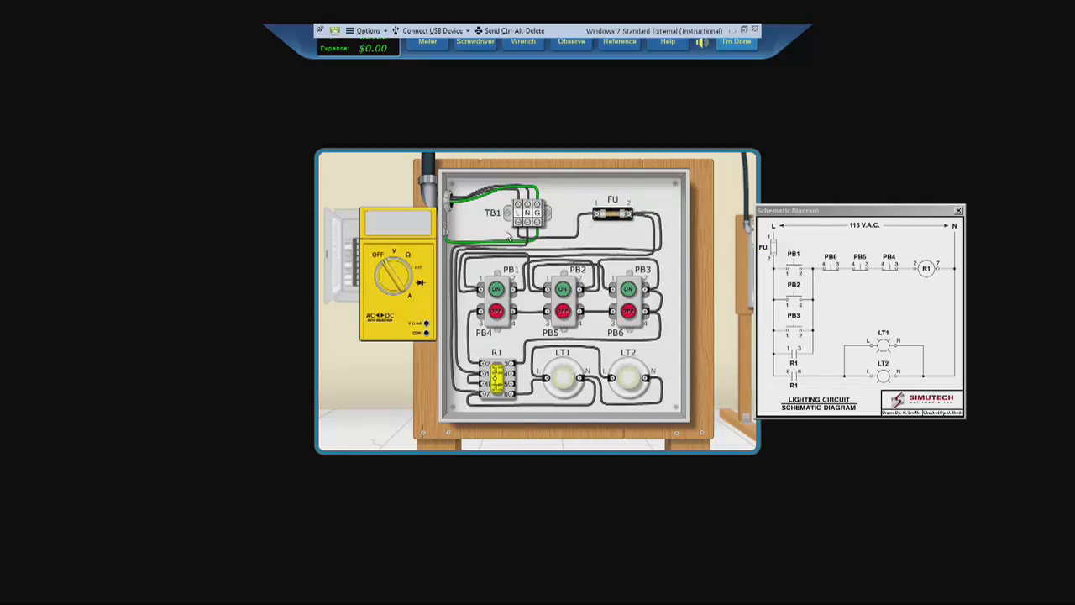
pyautogui.moveTo(603, 225)
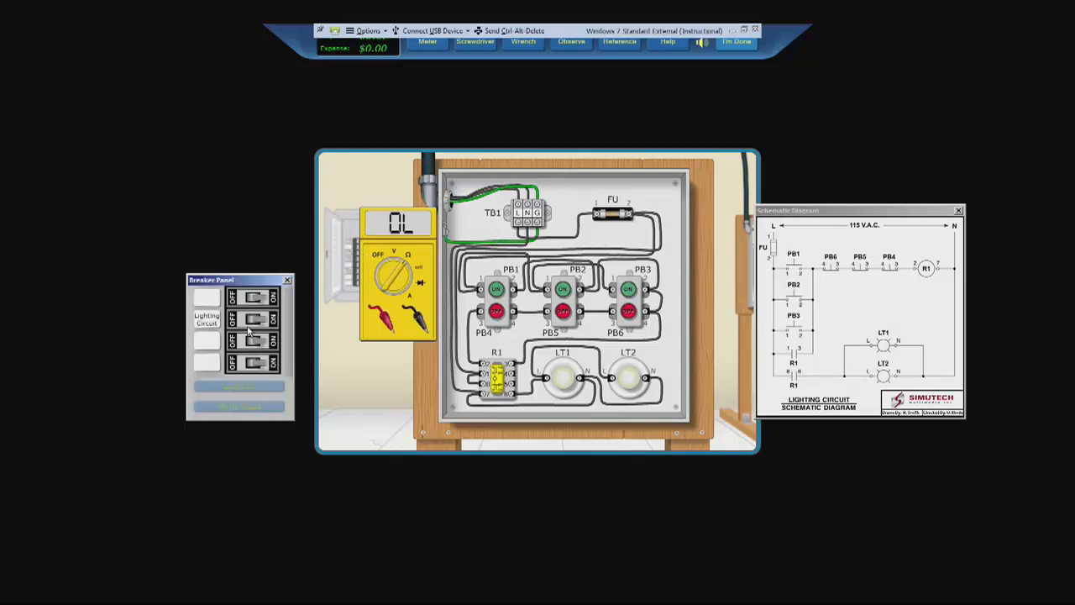
# Turn off and lock the lighting breaker, verify the circuit dead, and acknowledge the result.
pyautogui.click(254, 343)
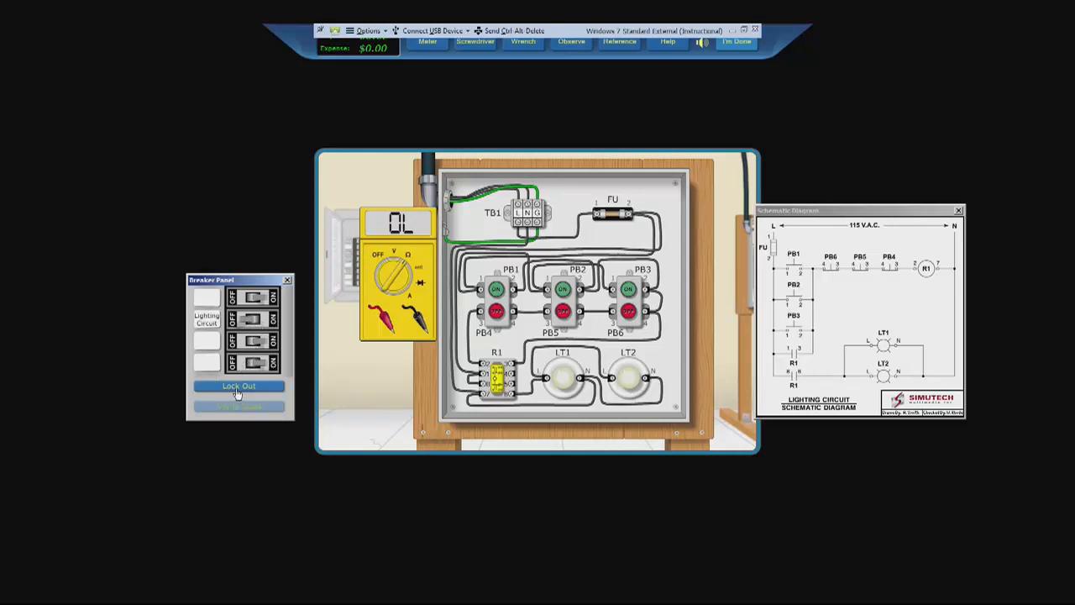
pyautogui.click(238, 385)
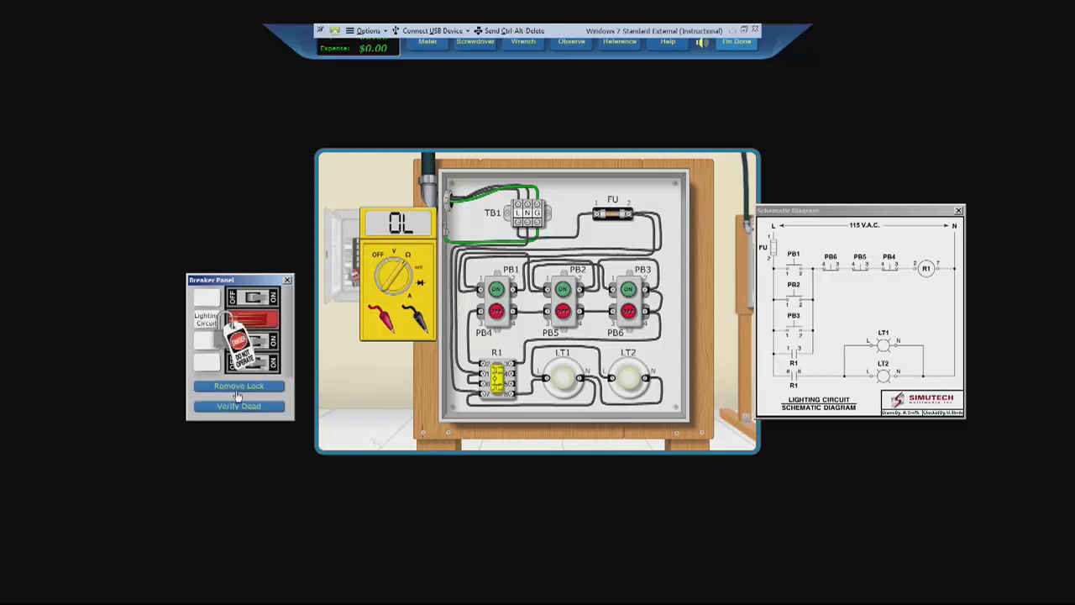
pyautogui.click(239, 406)
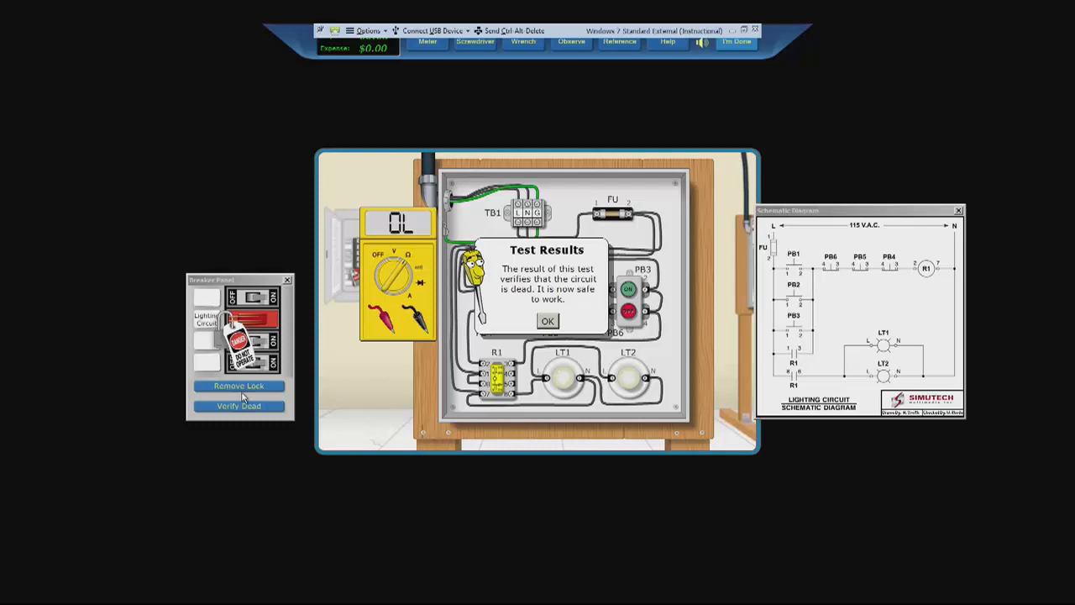
pyautogui.moveTo(634, 351)
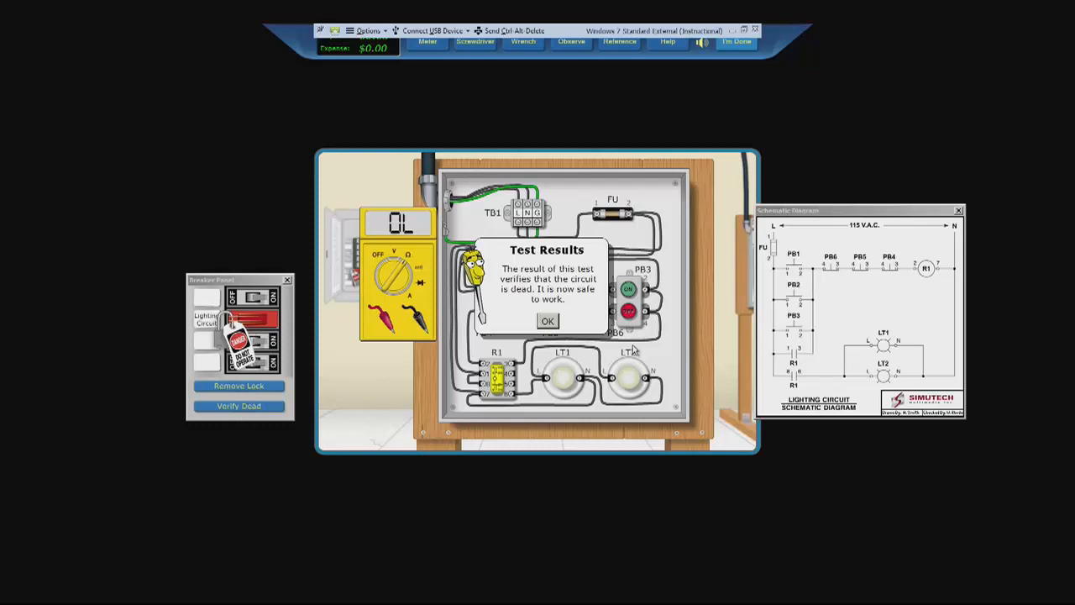
pyautogui.click(546, 321)
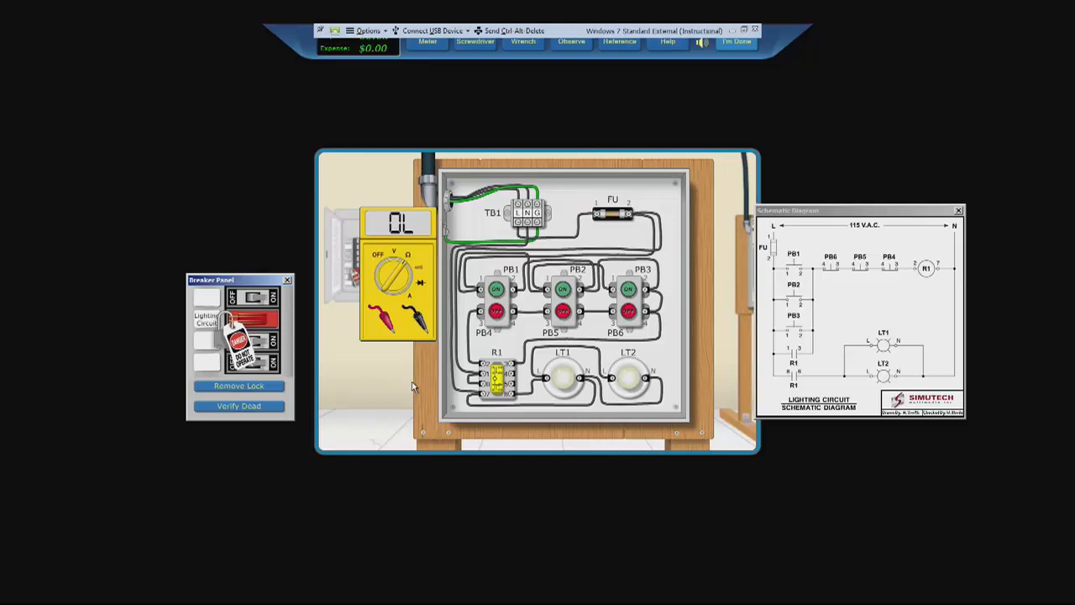
pyautogui.moveTo(408, 384)
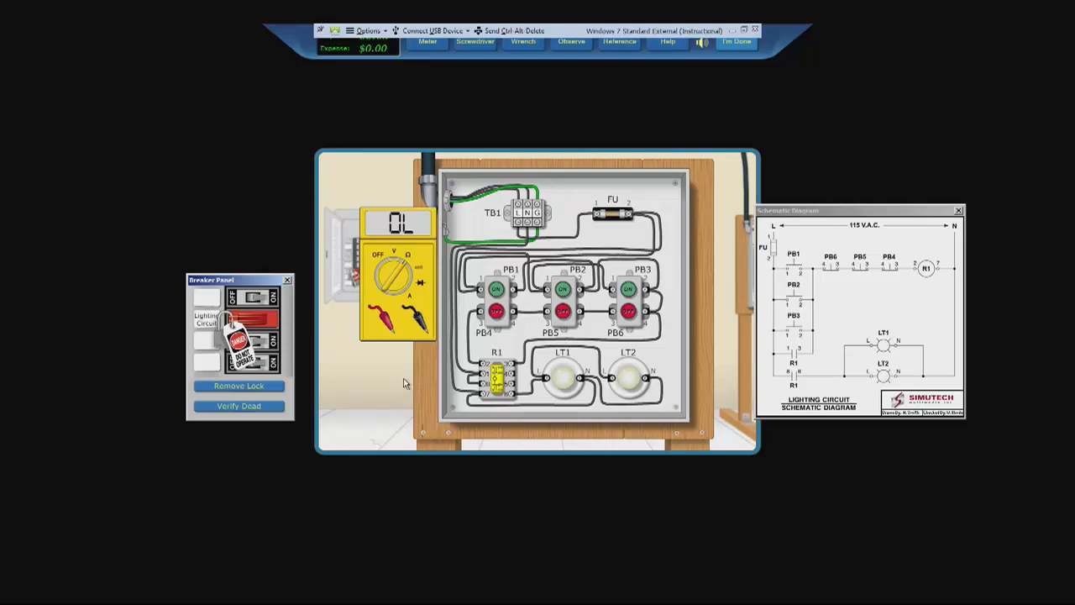
pyautogui.moveTo(385, 260)
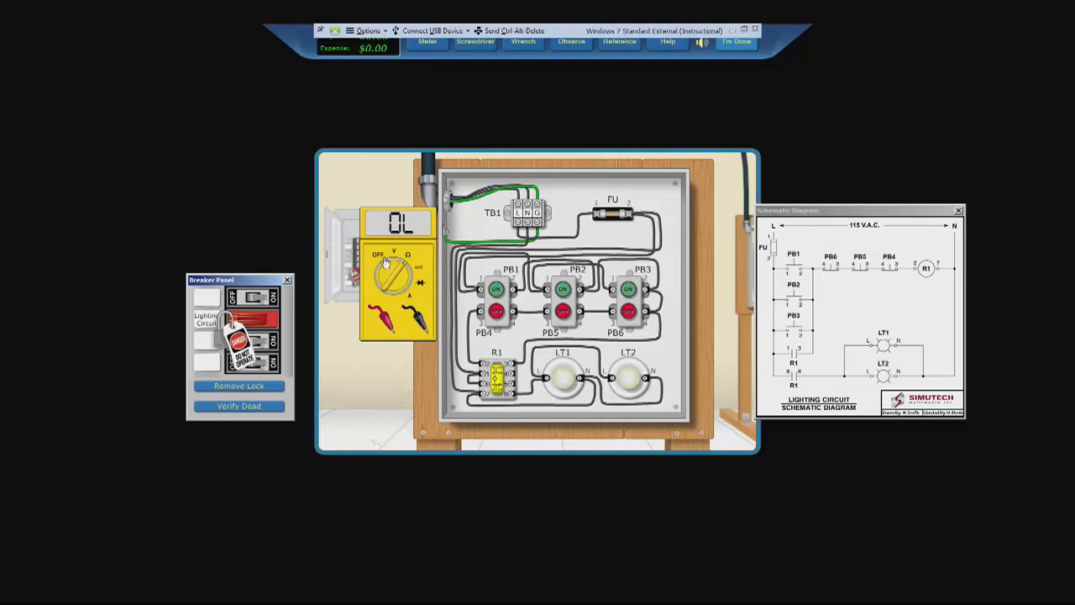
pyautogui.moveTo(386, 260)
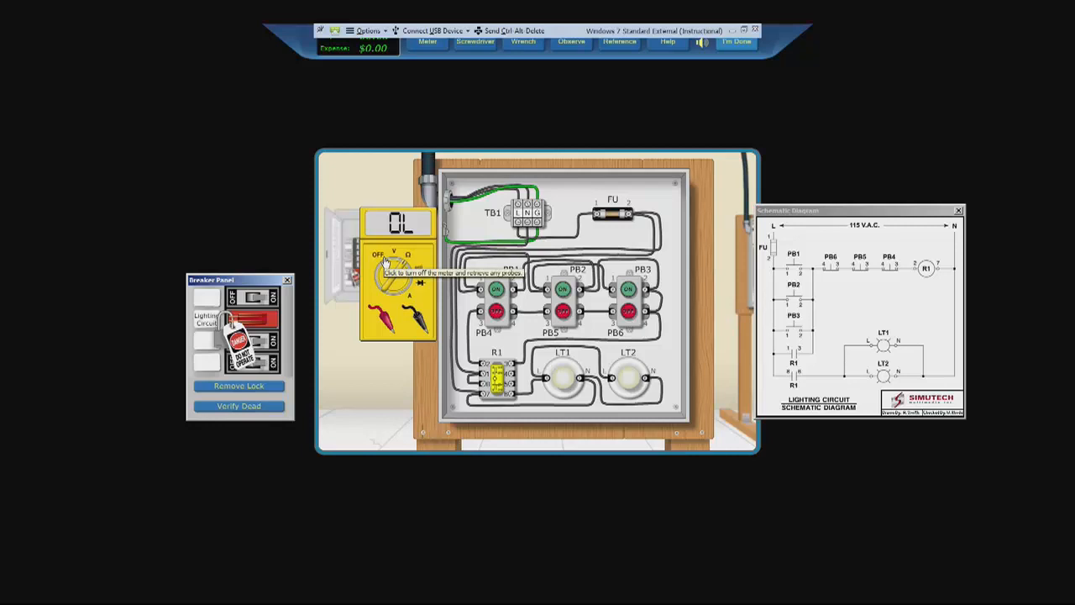
pyautogui.moveTo(386, 259)
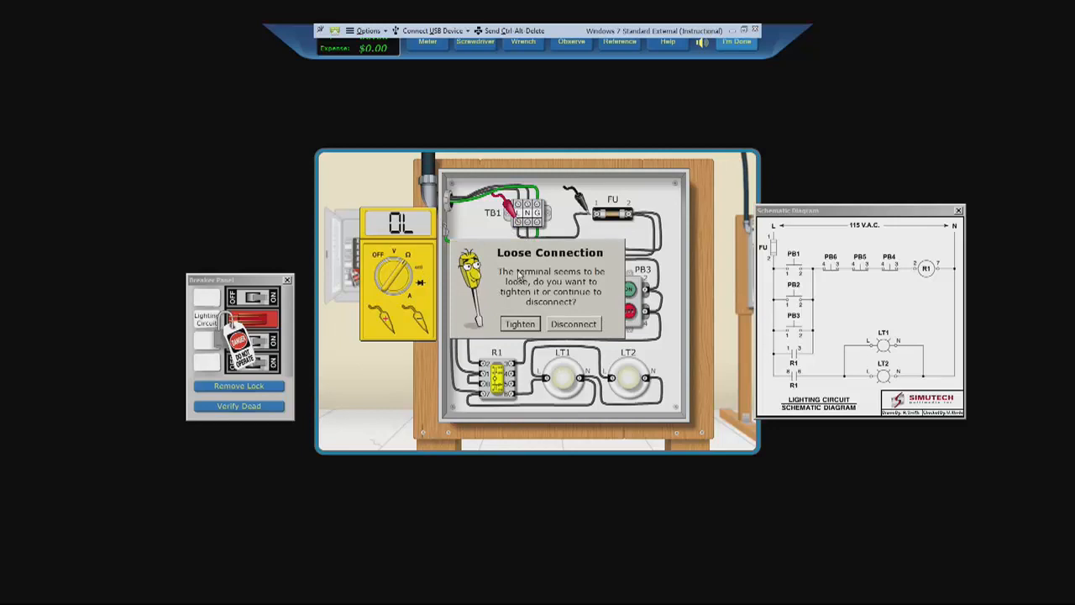
pyautogui.moveTo(553, 263)
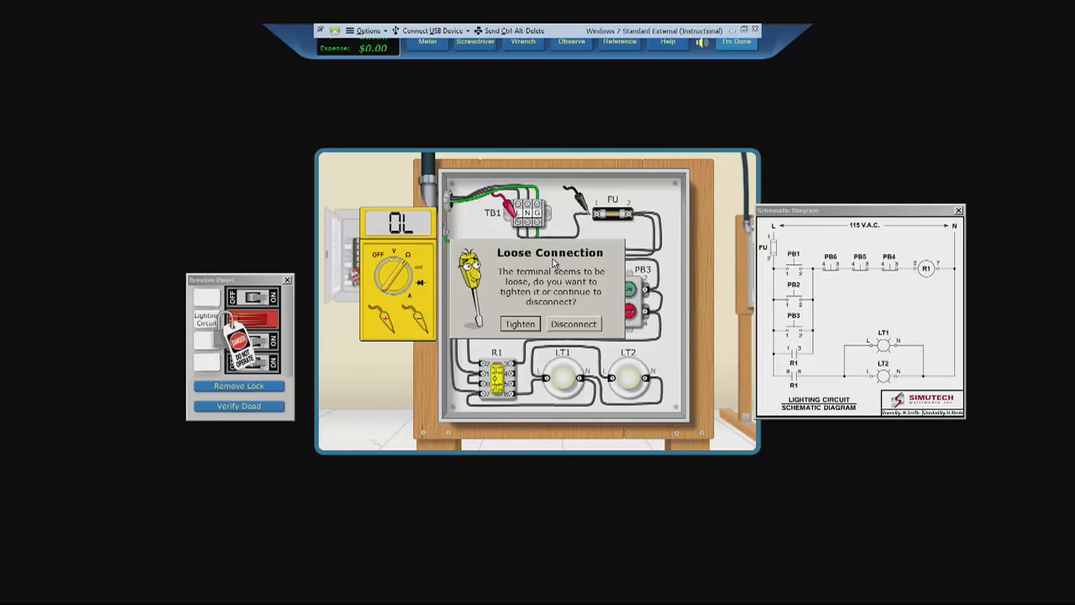
pyautogui.moveTo(535, 289)
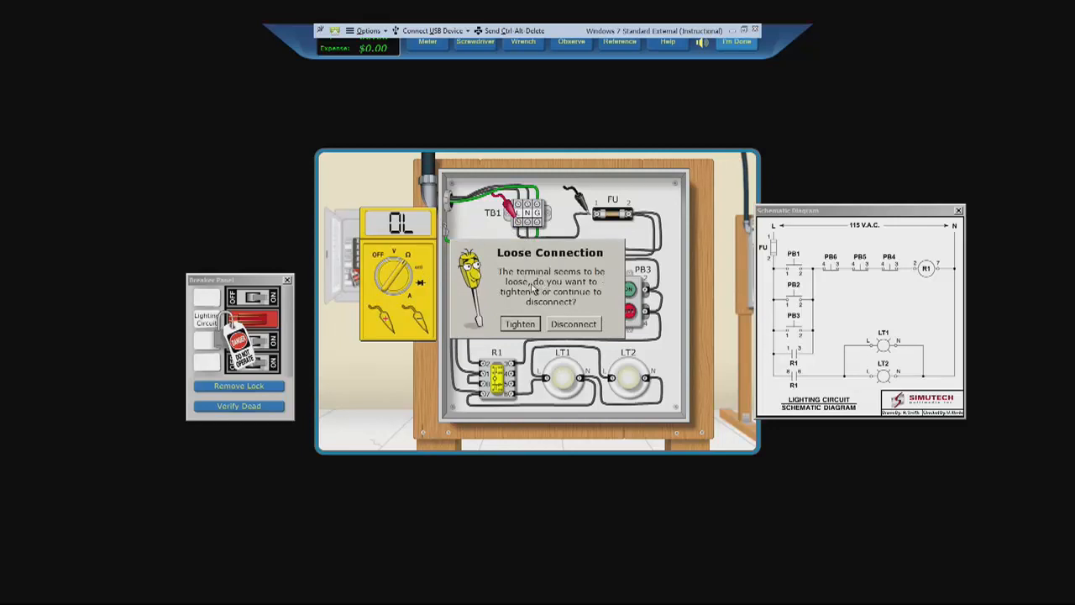
pyautogui.moveTo(563, 292)
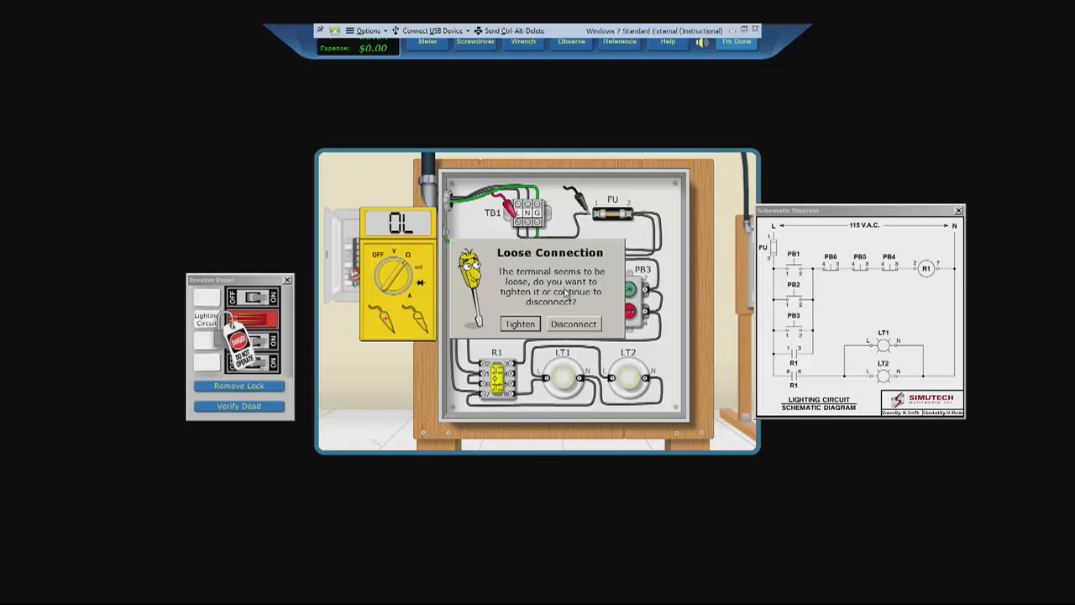
pyautogui.moveTo(598, 296)
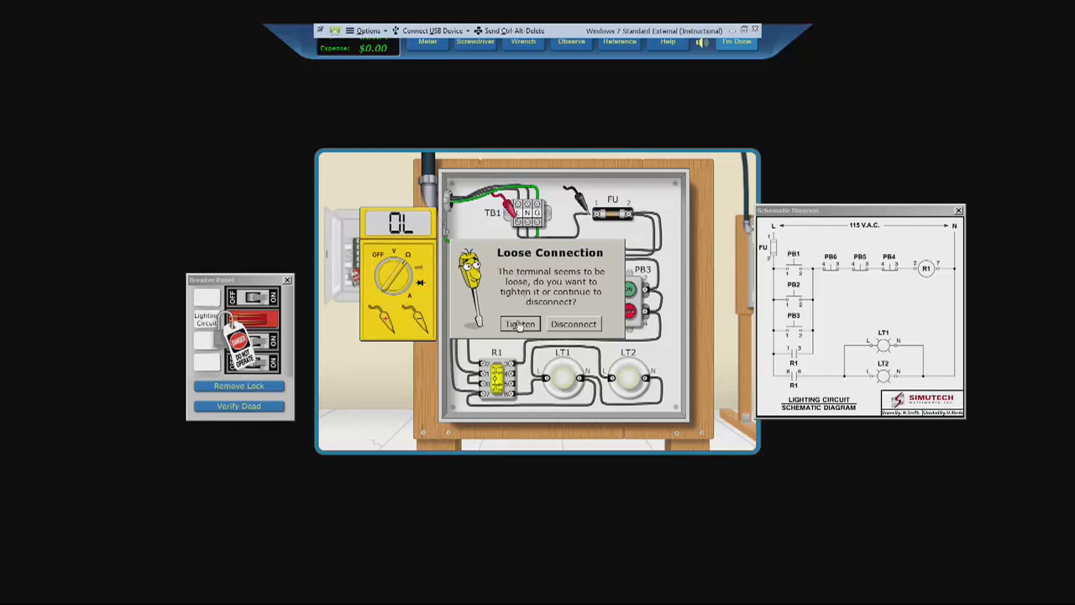
# Tighten the loose terminal and remove the lock from the lighting circuit breaker.
pyautogui.click(519, 324)
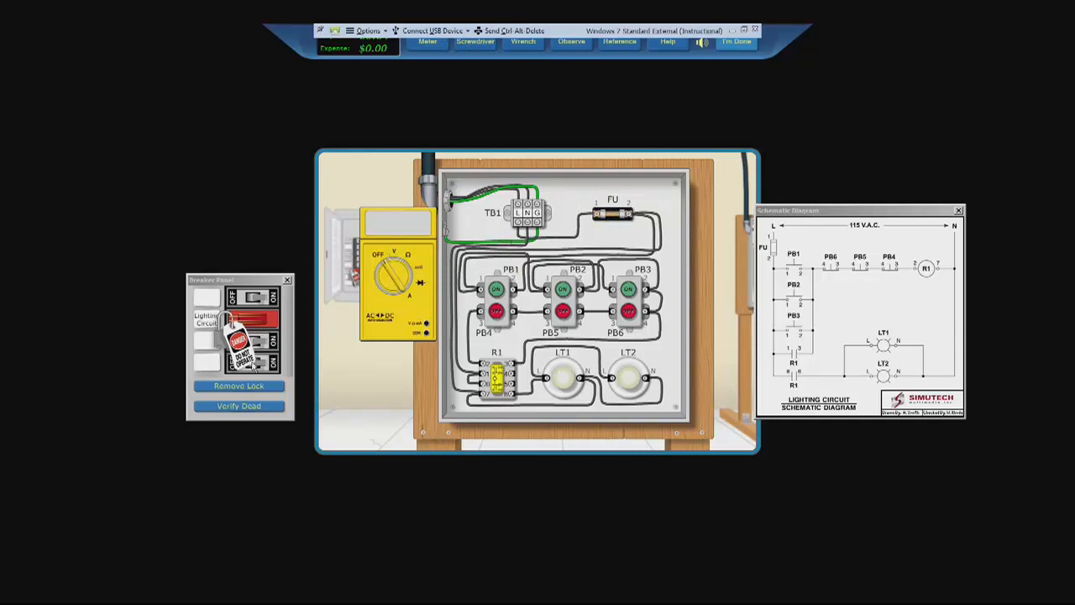
pyautogui.click(238, 385)
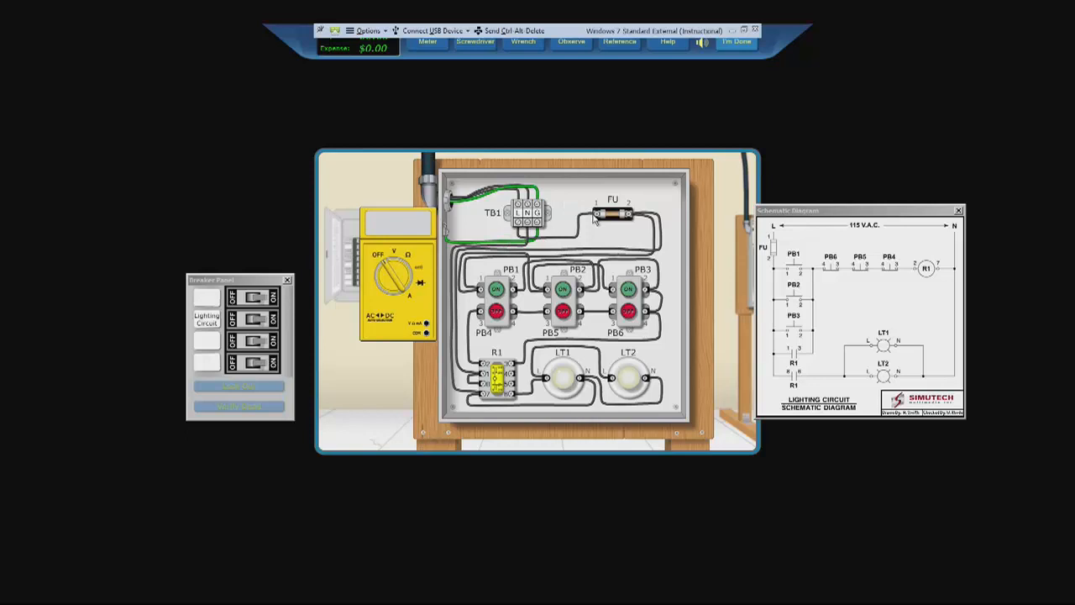
pyautogui.moveTo(594, 250)
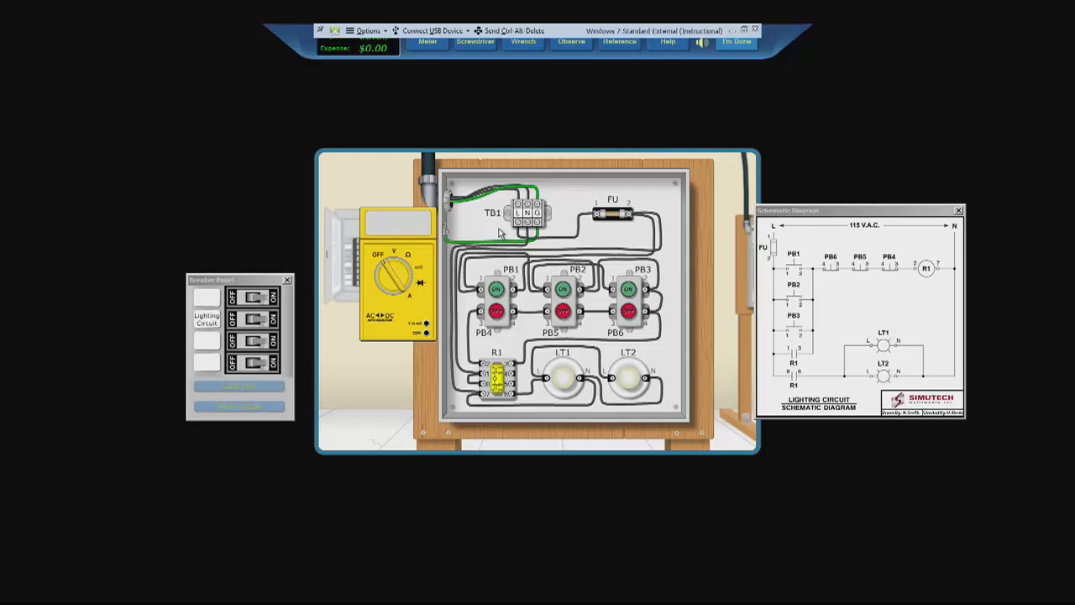
pyautogui.moveTo(530, 229)
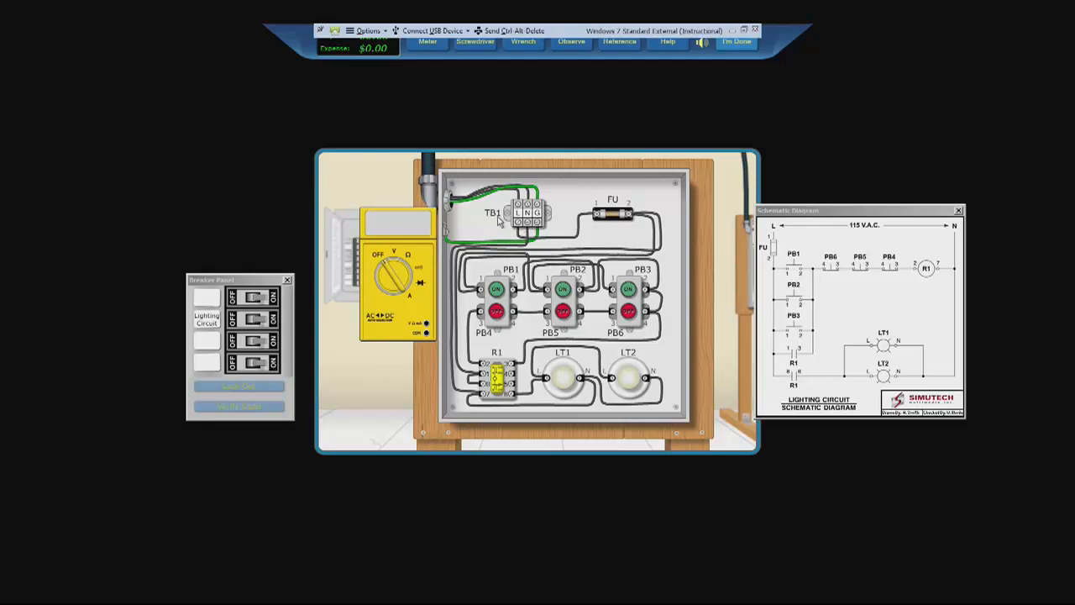
pyautogui.moveTo(600, 220)
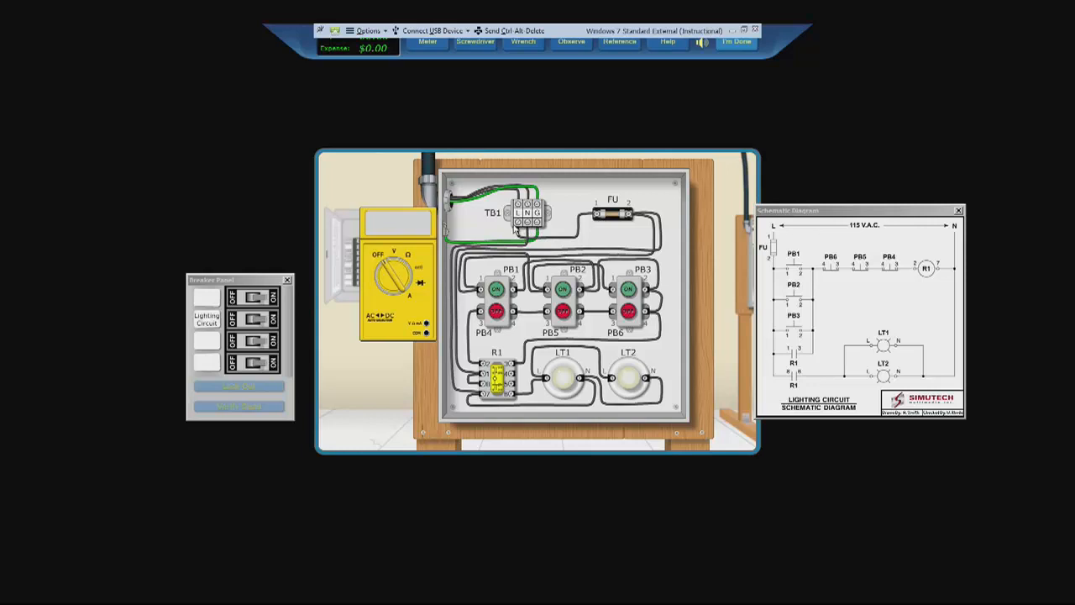
pyautogui.moveTo(617, 224)
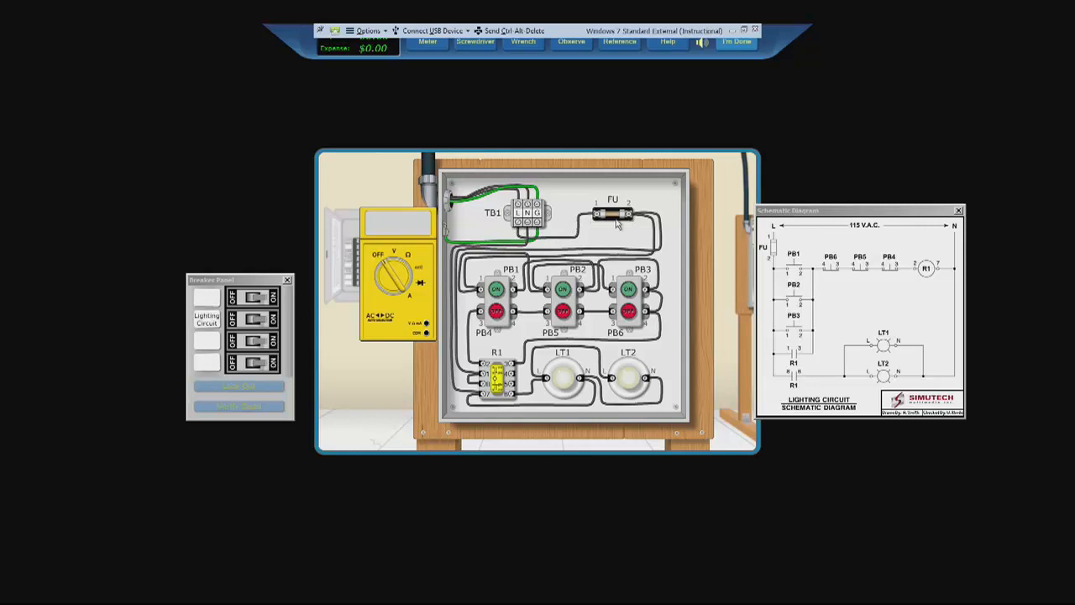
pyautogui.moveTo(596, 242)
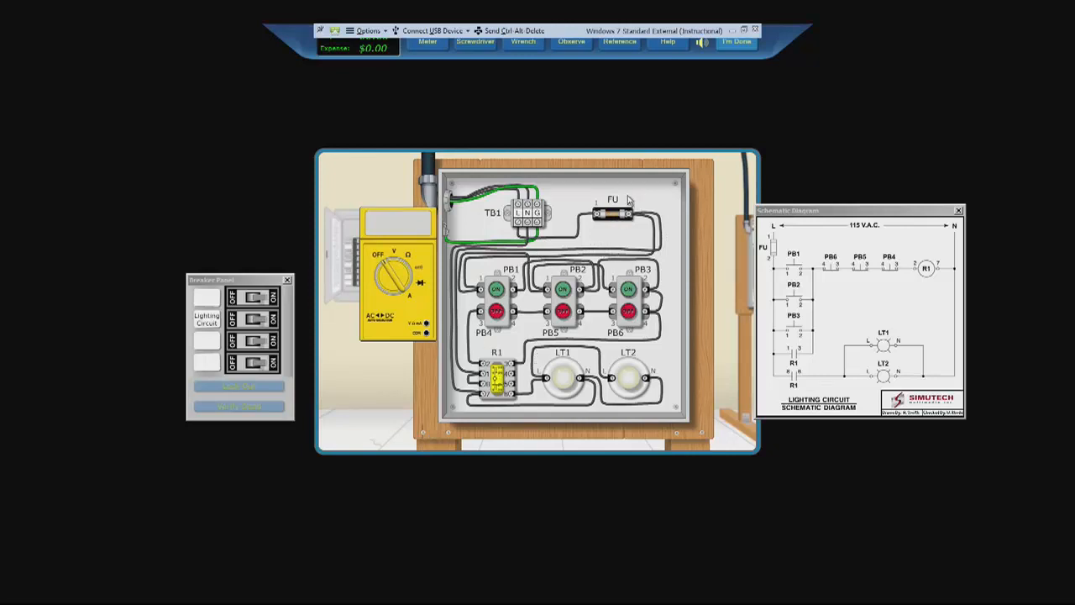
pyautogui.moveTo(693, 124)
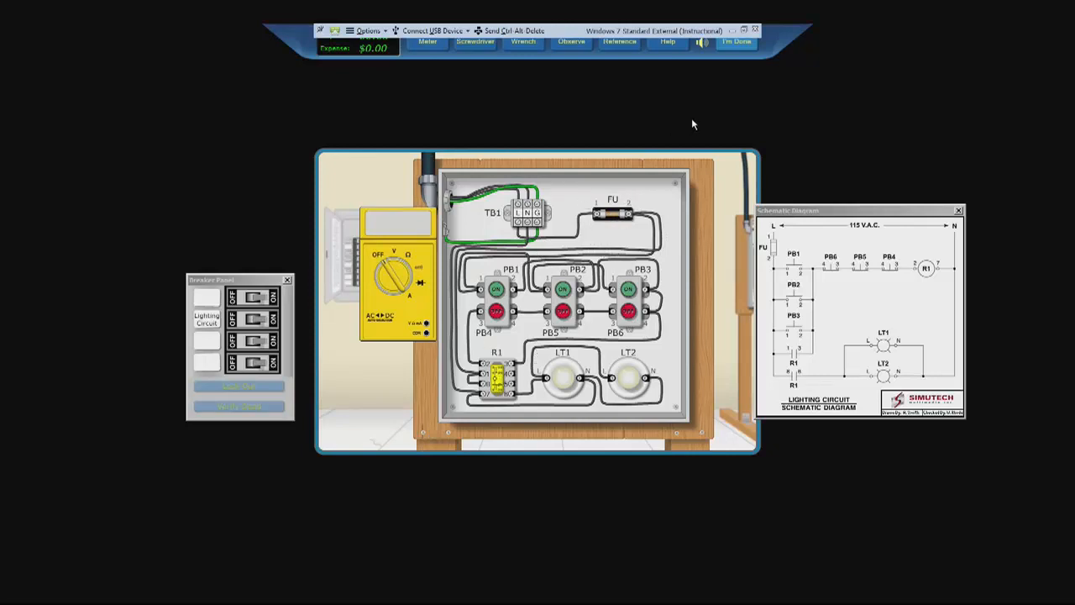